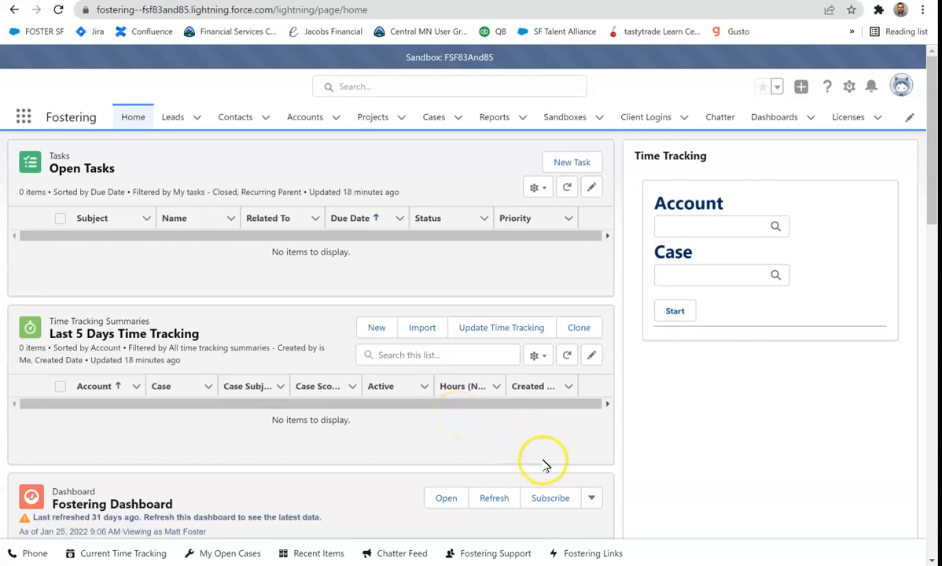
mouse_move(508, 553)
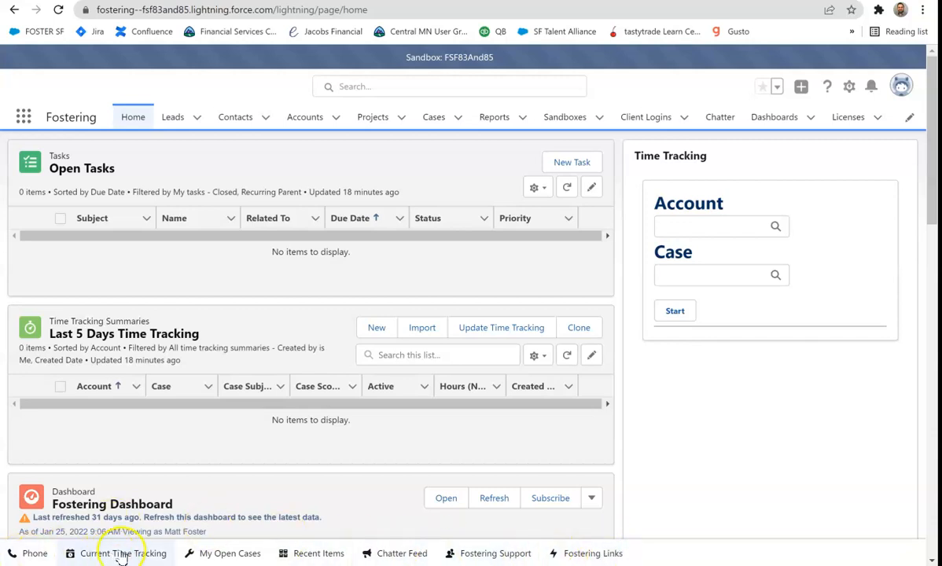
mouse_move(569, 553)
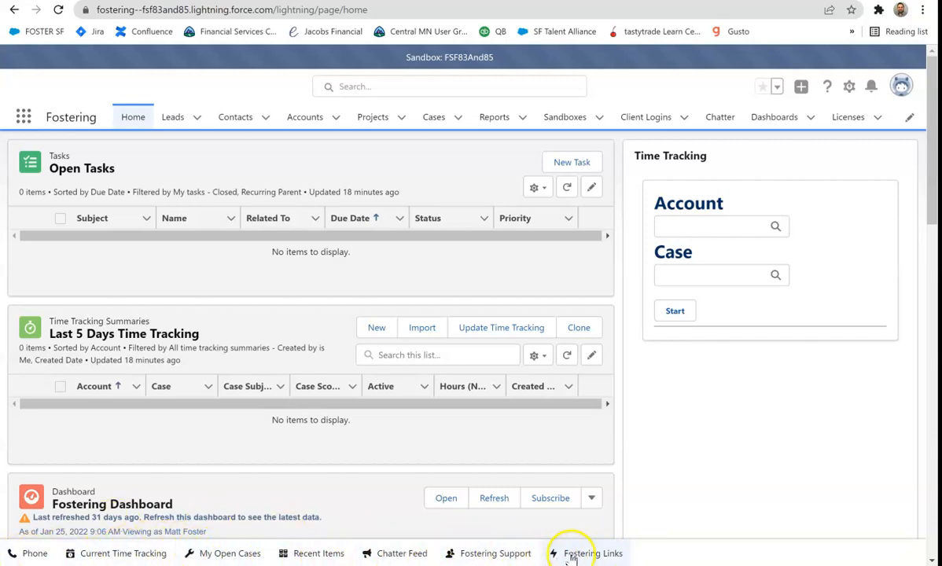
mouse_move(692, 455)
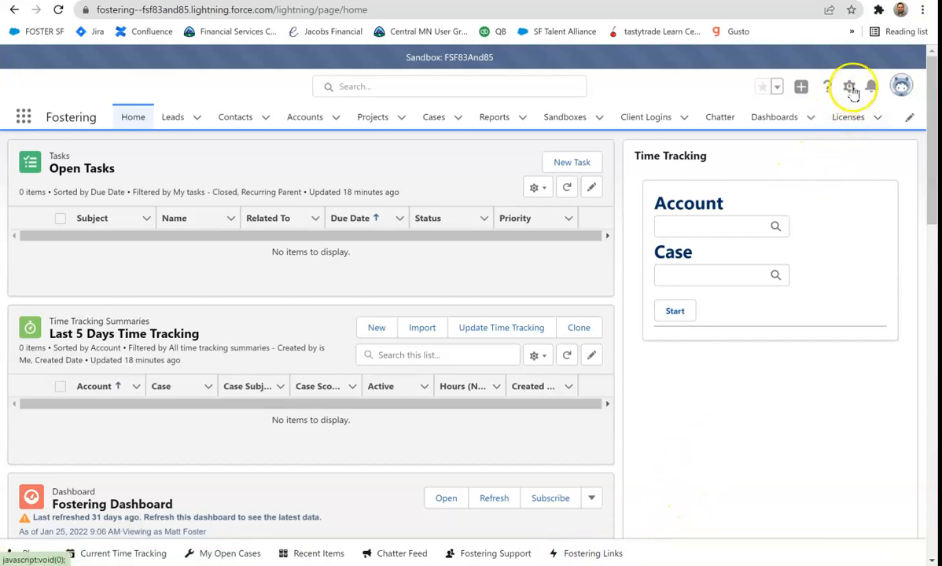
- Go to Setup from the gear menu and filter Quick Find by 'manag' to surface App Manager
click(849, 87)
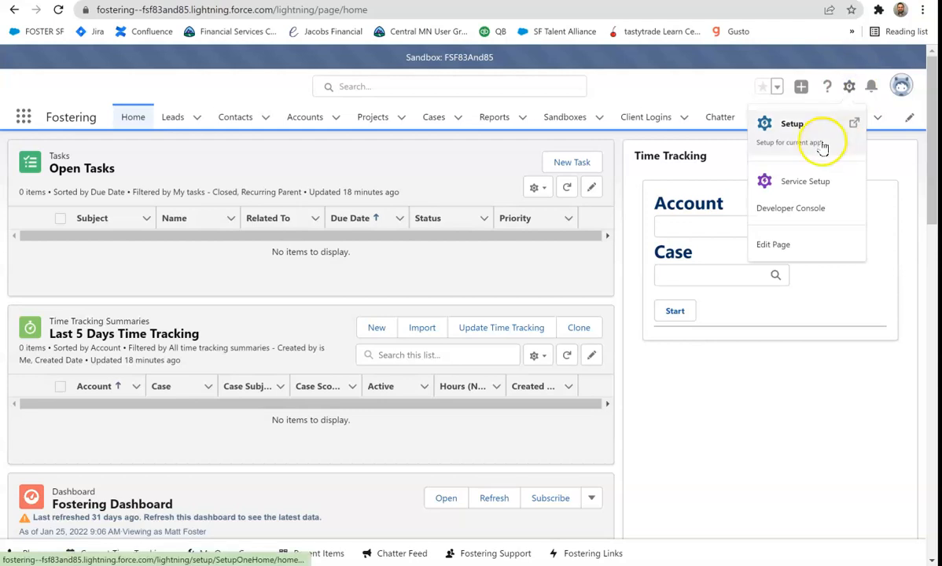
click(792, 122)
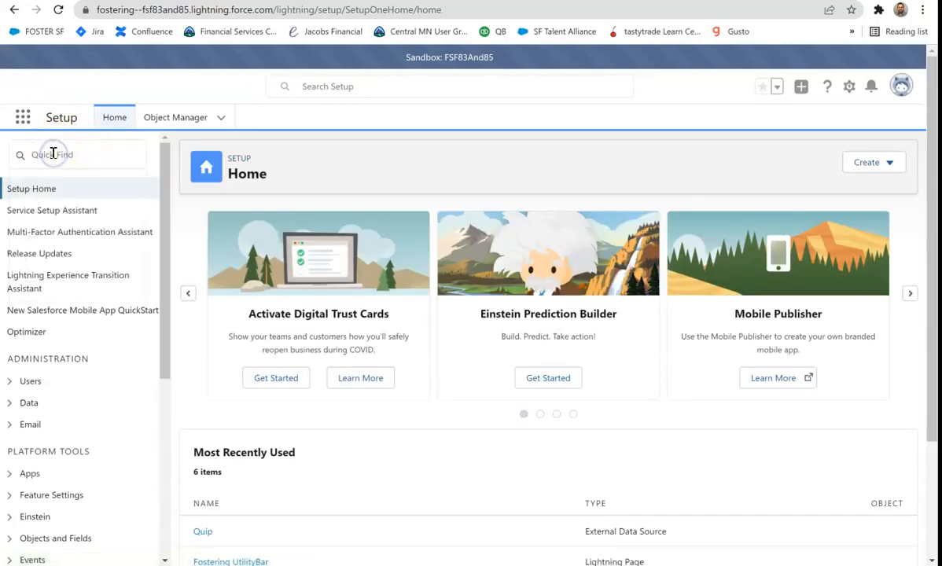
text(manag)
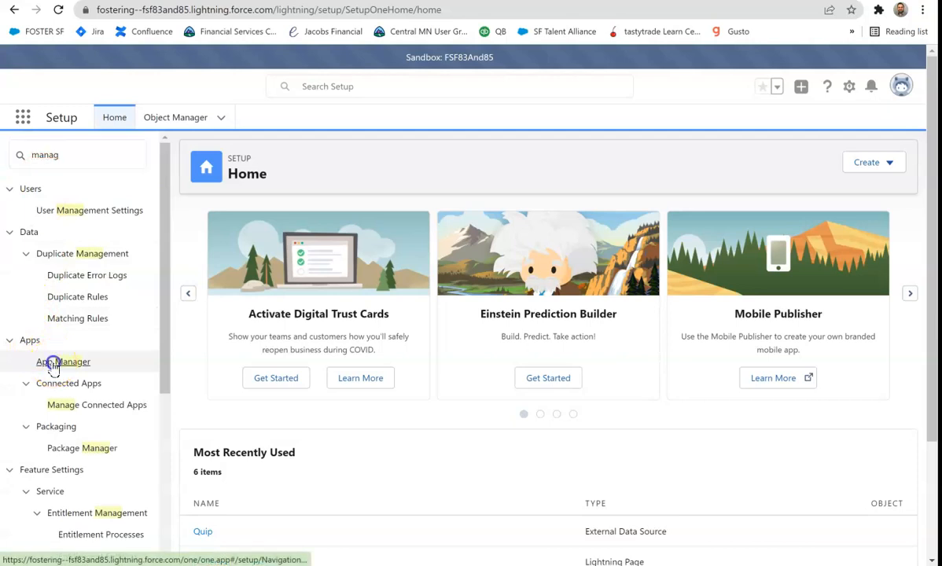
- Enter App Manager and scroll the app list down to the Fostering (Lightning) row
click(63, 360)
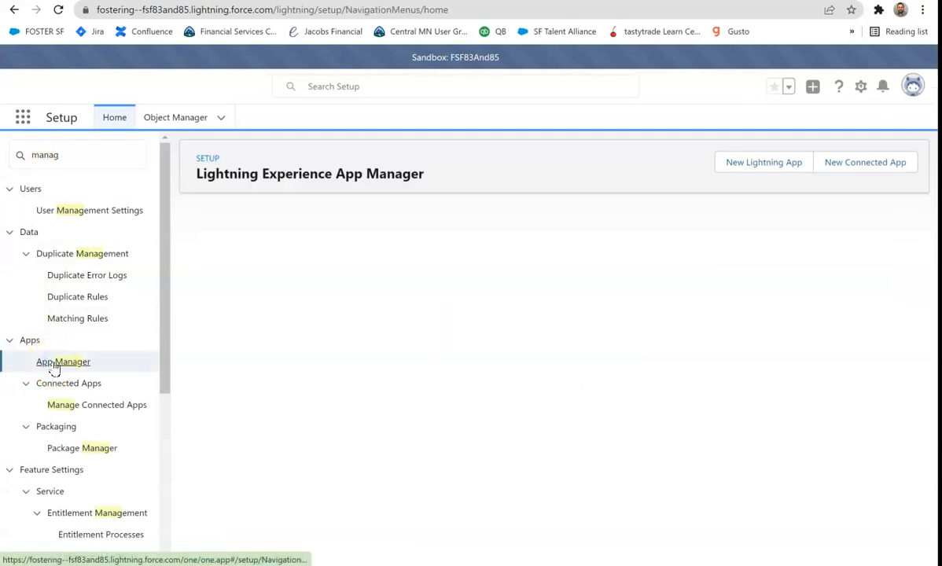
click(63, 360)
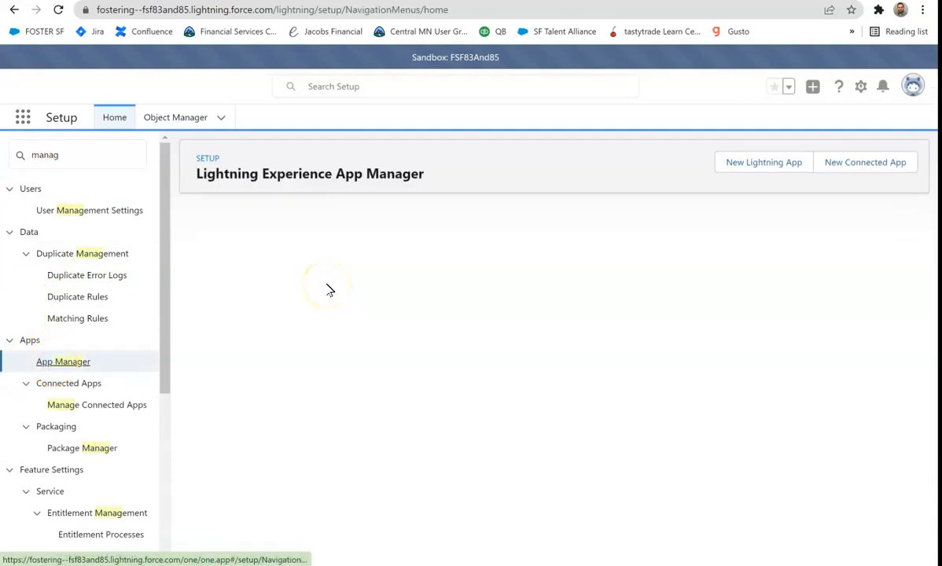
mouse_move(453, 264)
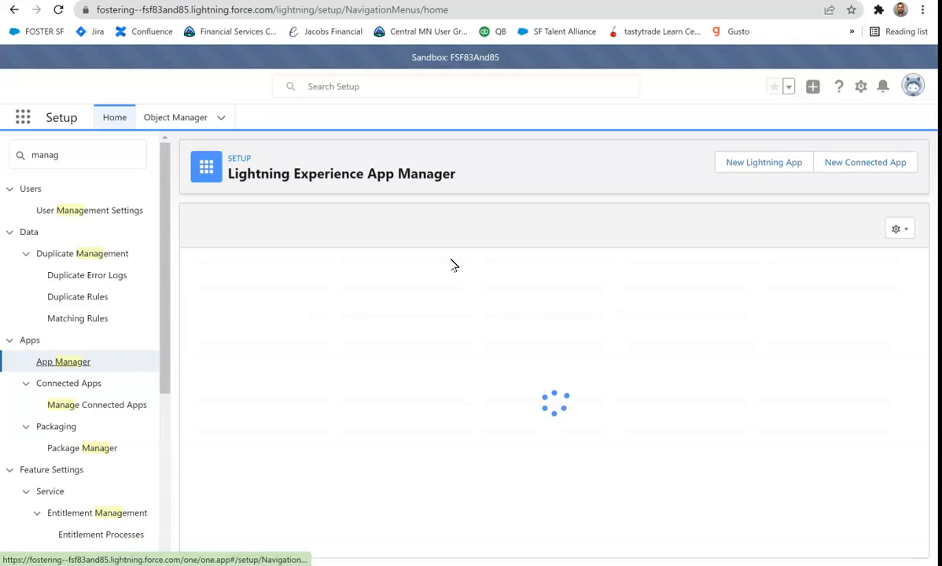
mouse_move(468, 244)
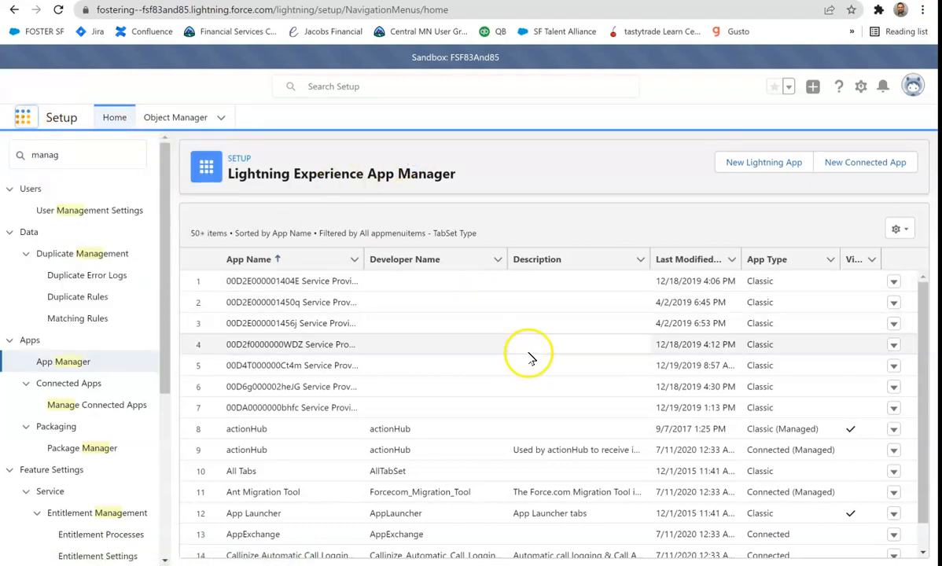
scroll(down, 3)
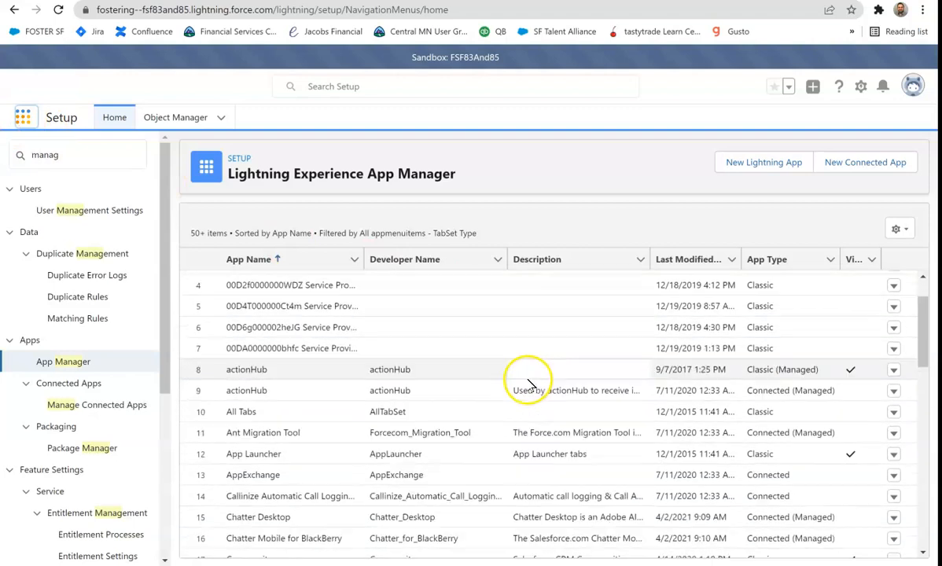
scroll(down, 3)
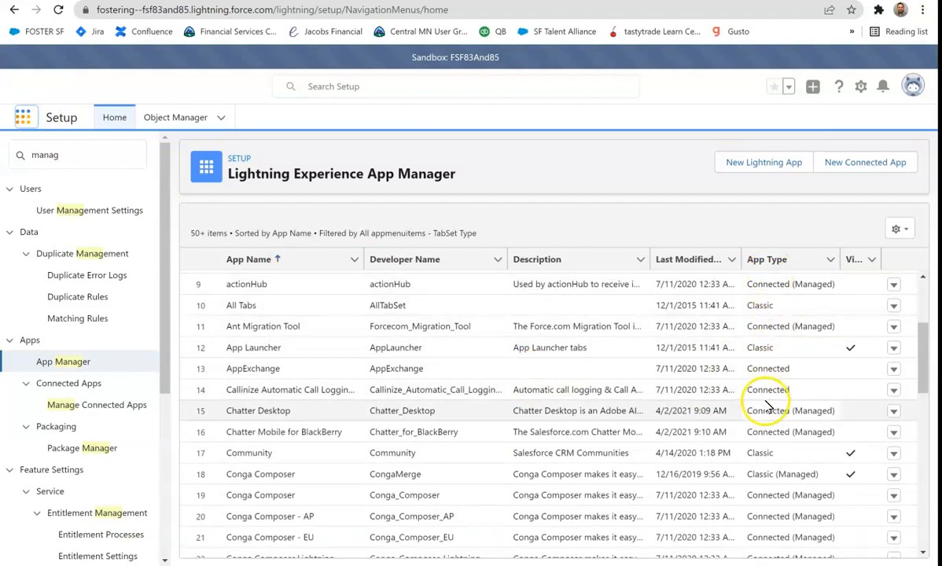
scroll(down, 3)
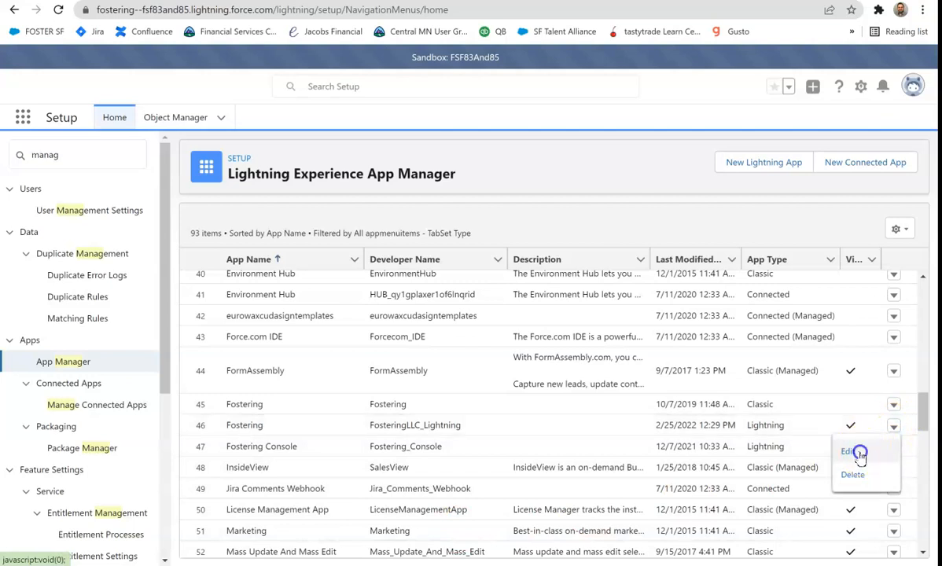
- Edit the Fostering app and switch App Settings to Utility Items (Desktop Only)
click(845, 450)
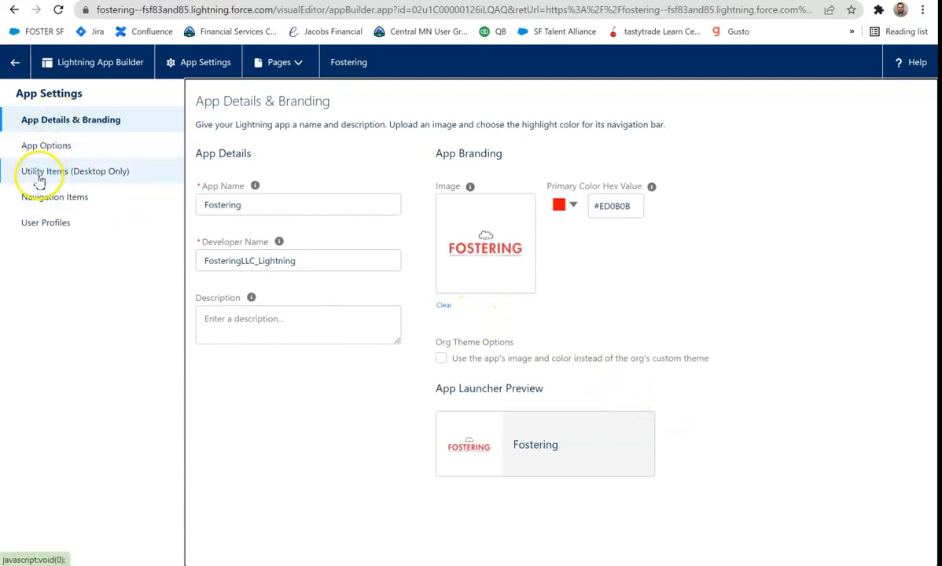
click(75, 170)
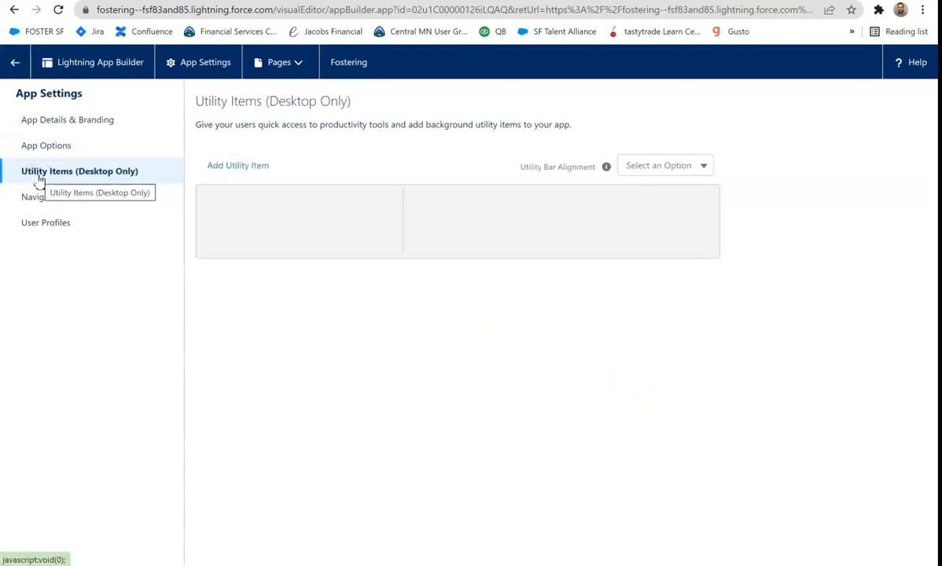
click(78, 170)
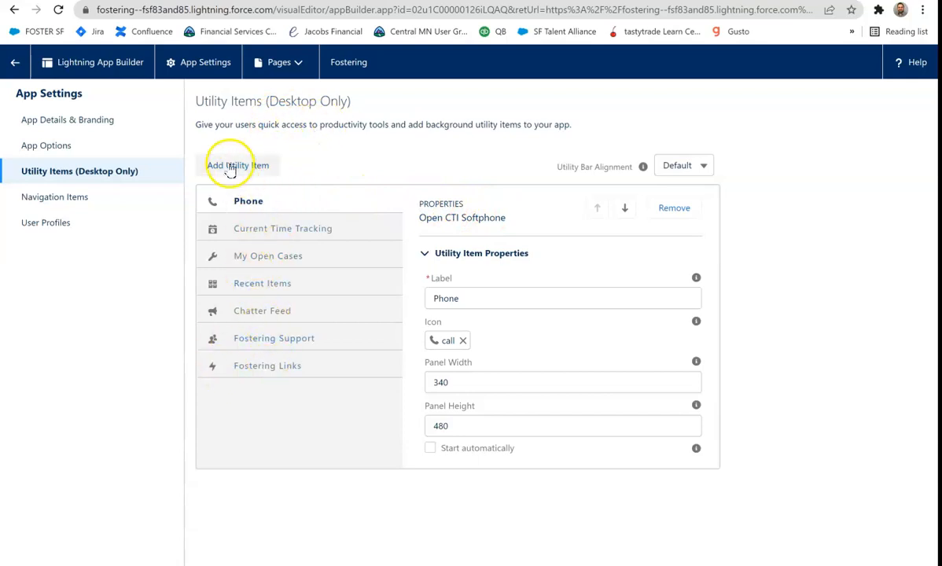
- Add a History utility item, review its properties, then add a List View utility item
click(238, 165)
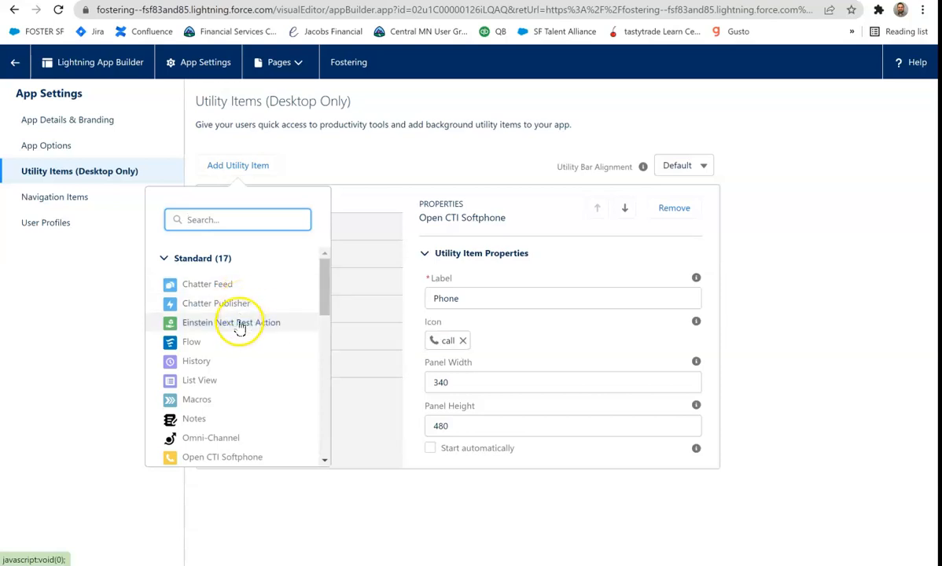
mouse_move(231, 323)
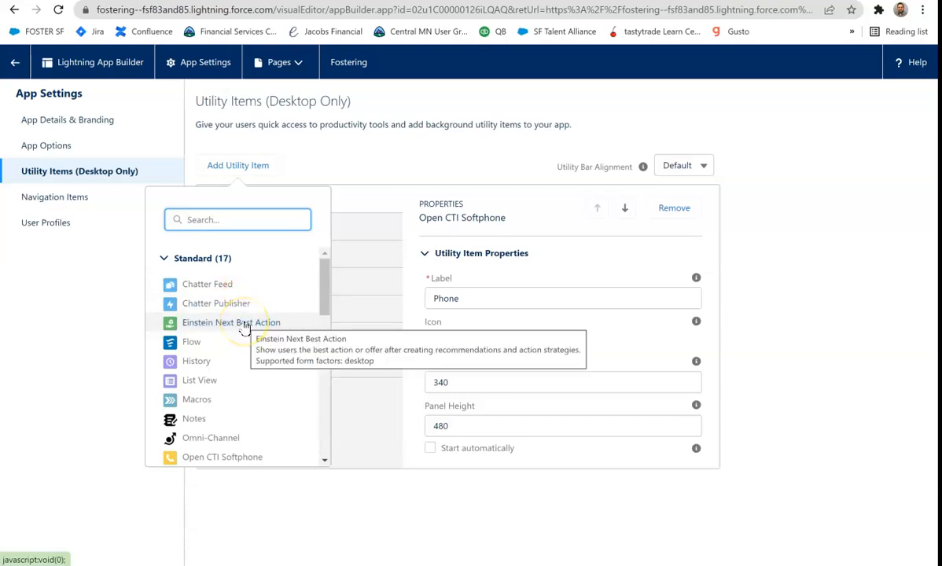
mouse_move(239, 346)
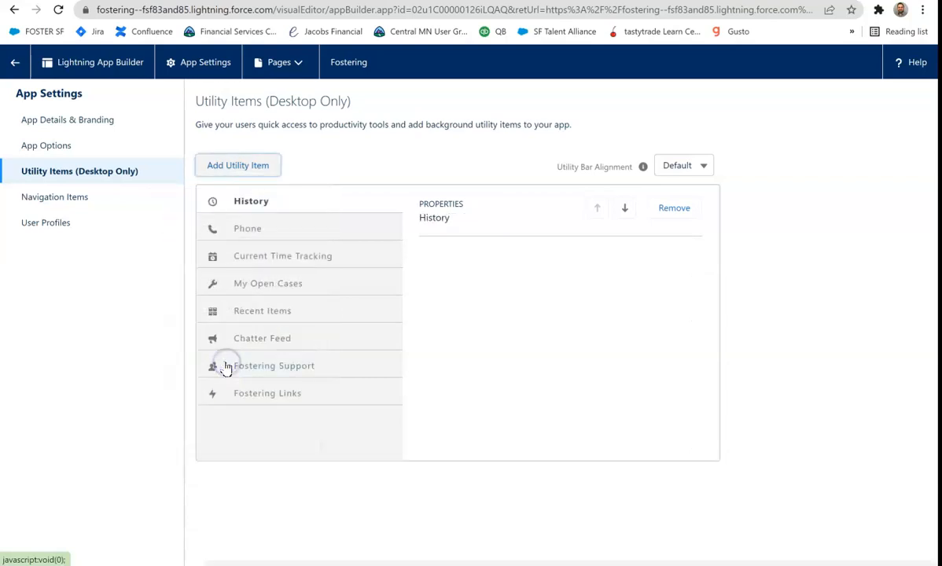
click(252, 201)
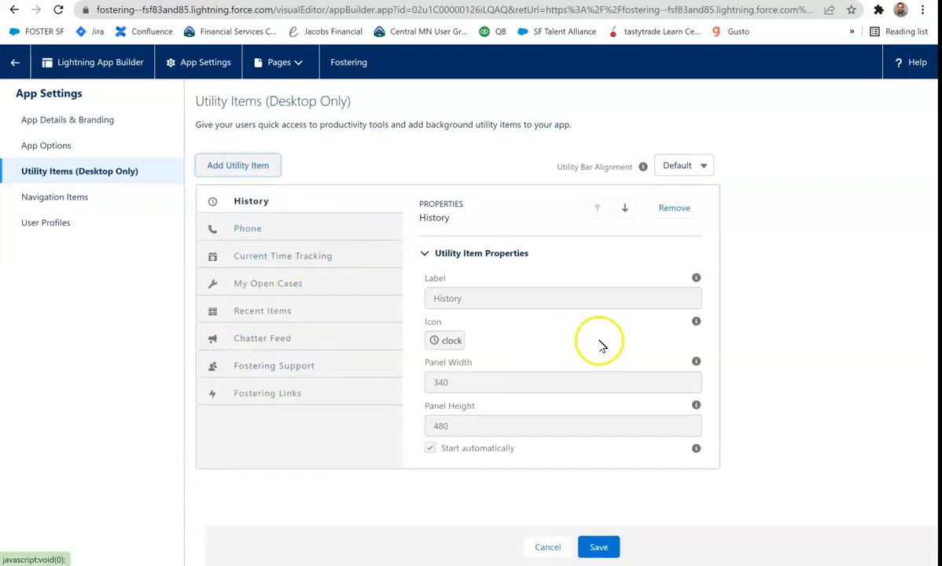
click(238, 165)
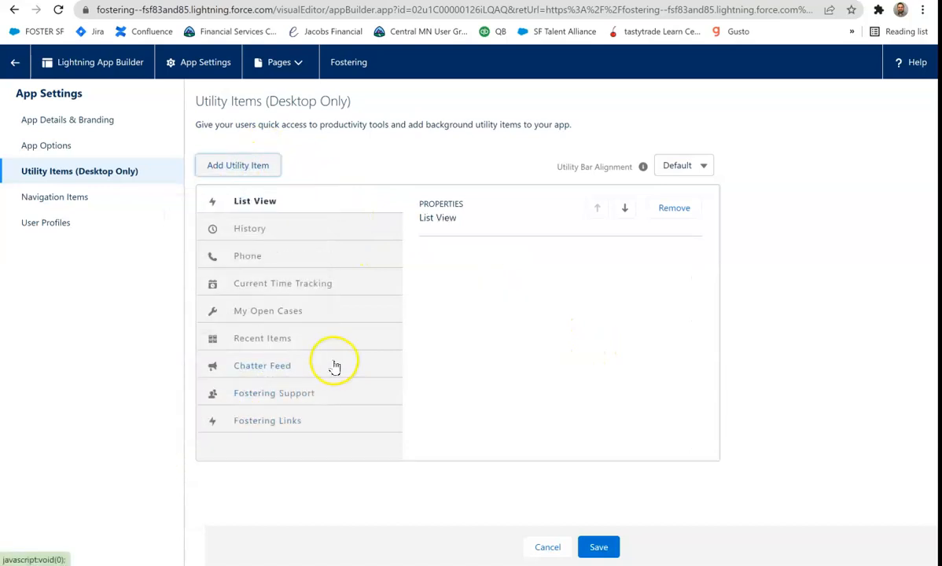
- Review the List View item, then inspect My Open Cases' Case list view component properties
click(254, 201)
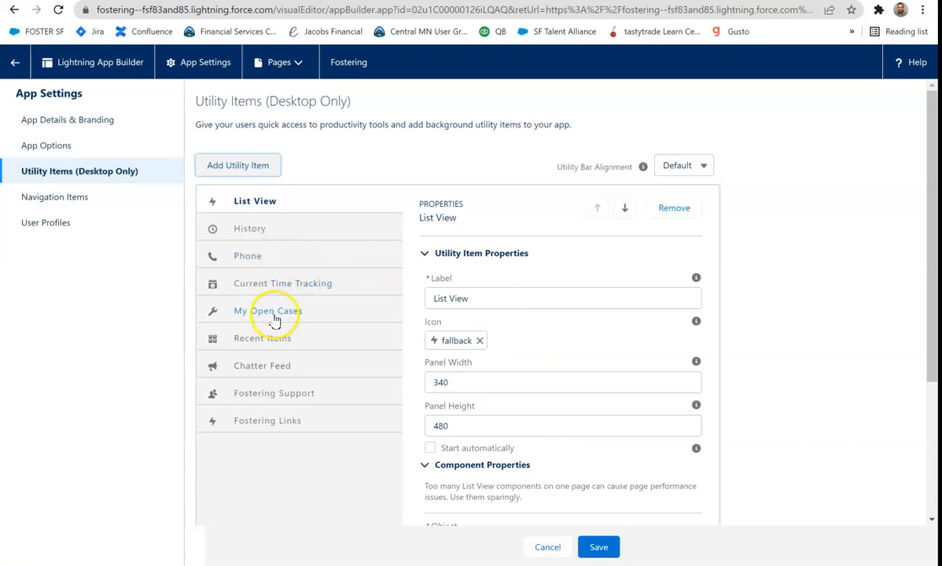
click(268, 311)
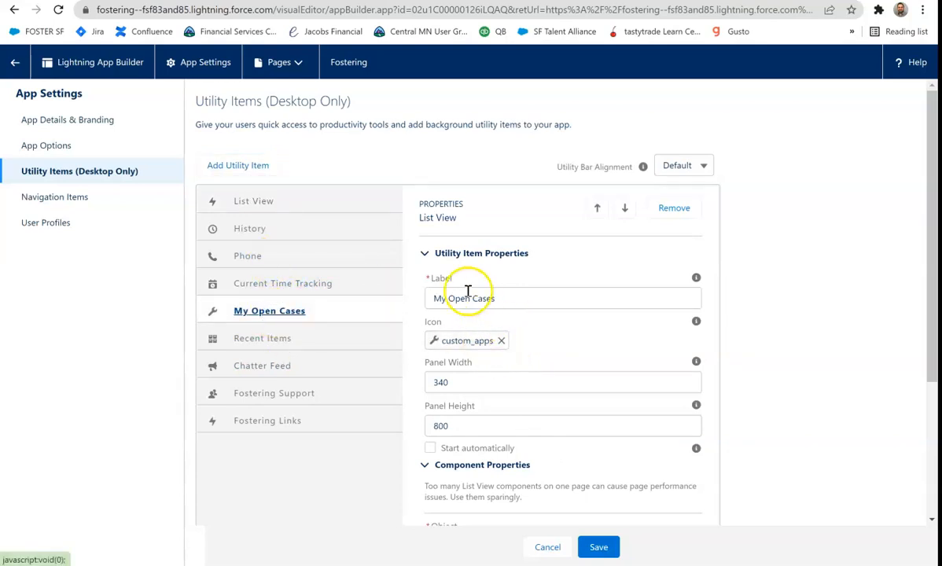
mouse_move(554, 349)
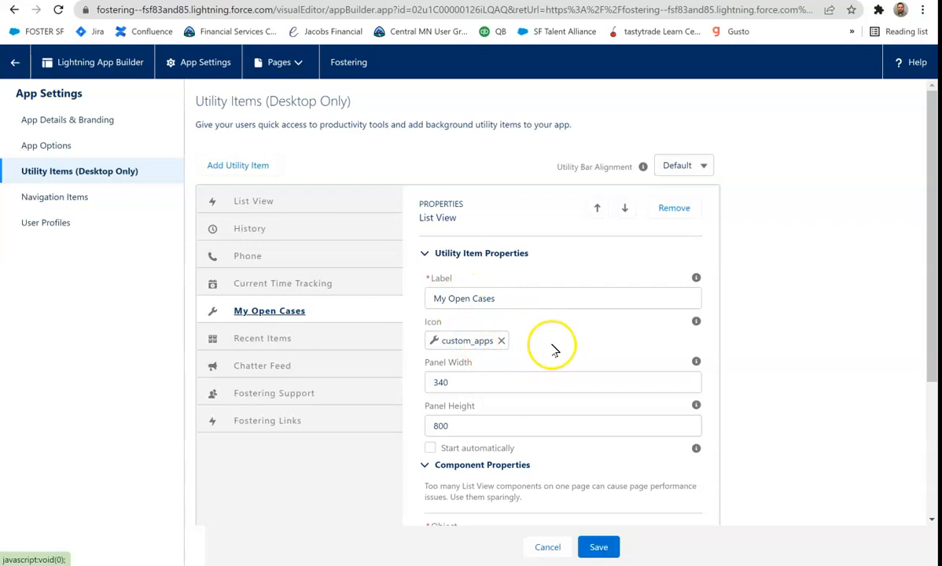
scroll(down, 3)
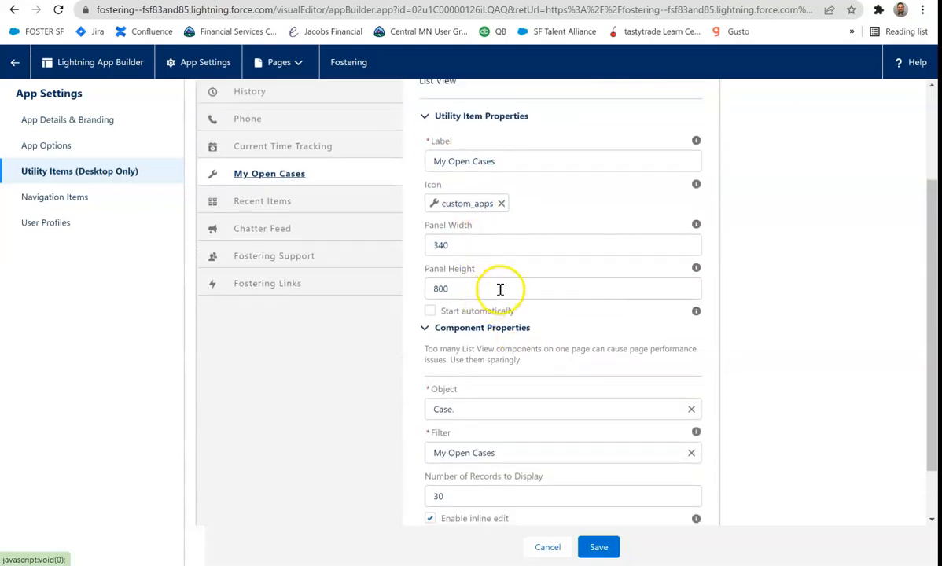
scroll(down, 3)
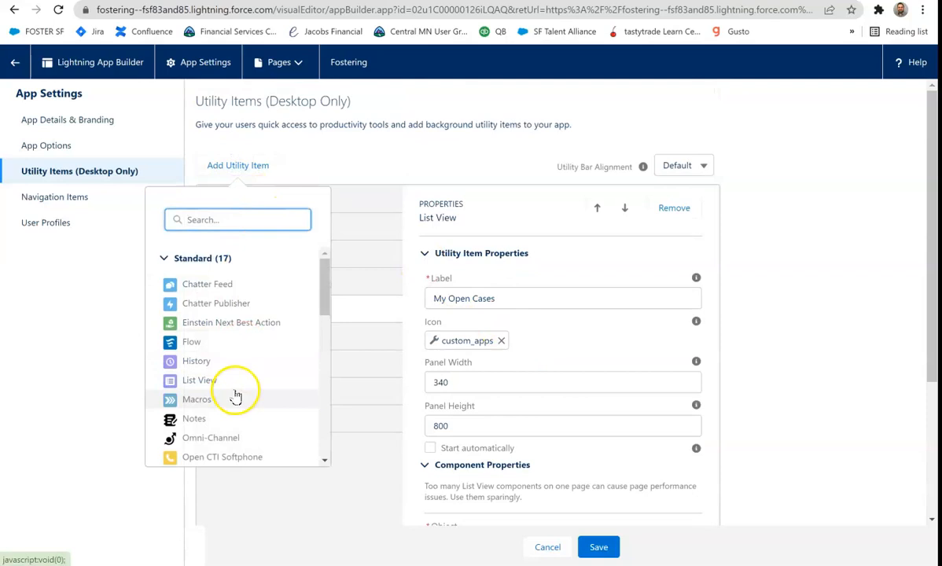
mouse_move(233, 406)
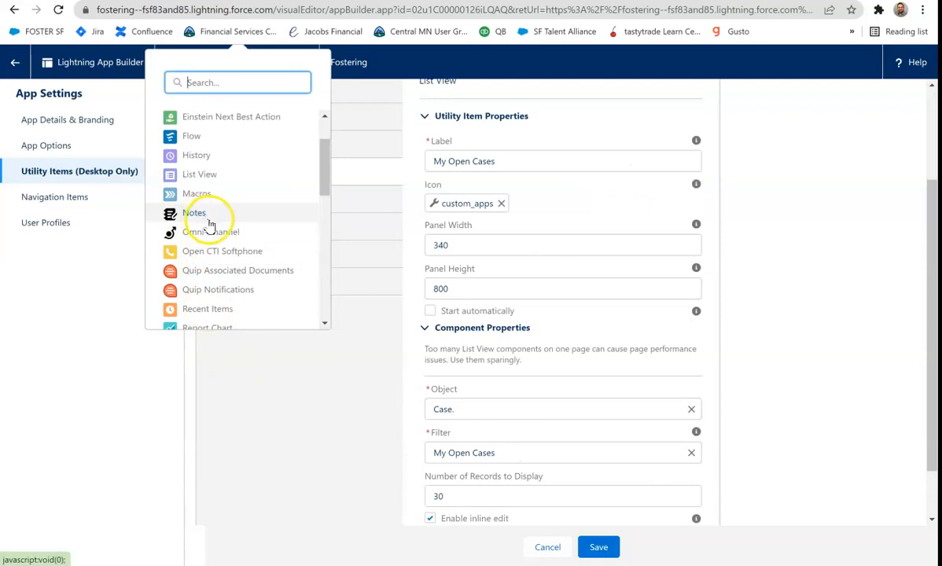
mouse_move(211, 231)
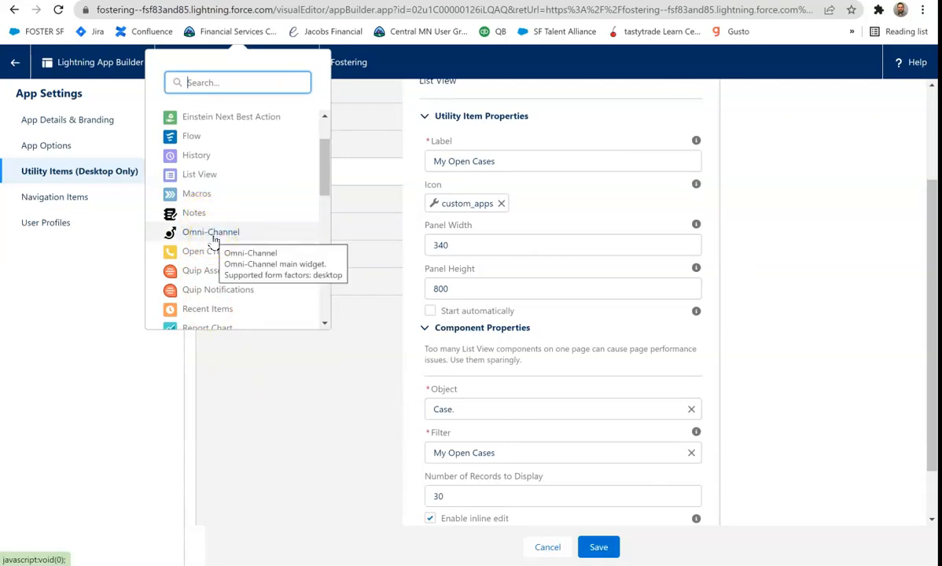
mouse_move(212, 260)
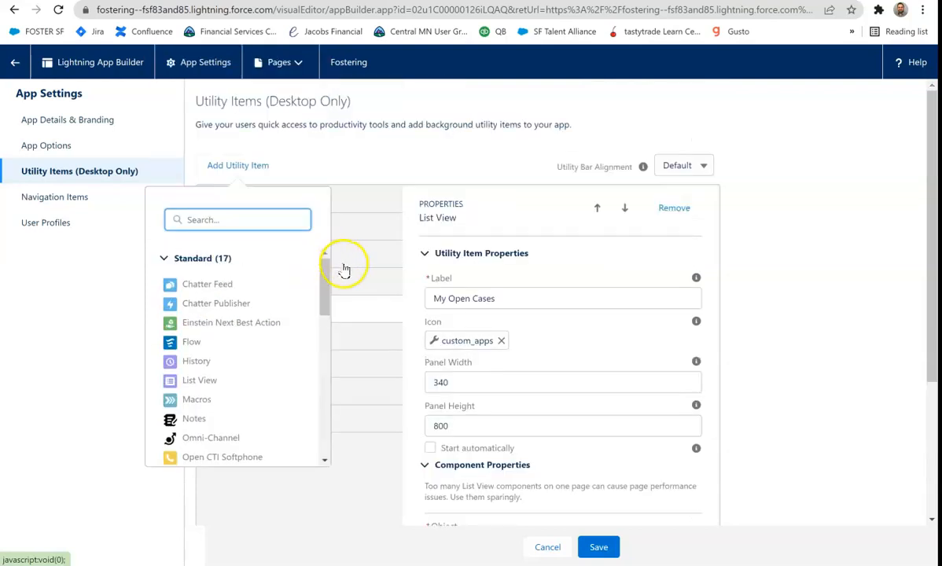
- Select the Phone Open CTI Softphone item and reopen the Add Utility Item component list
click(248, 255)
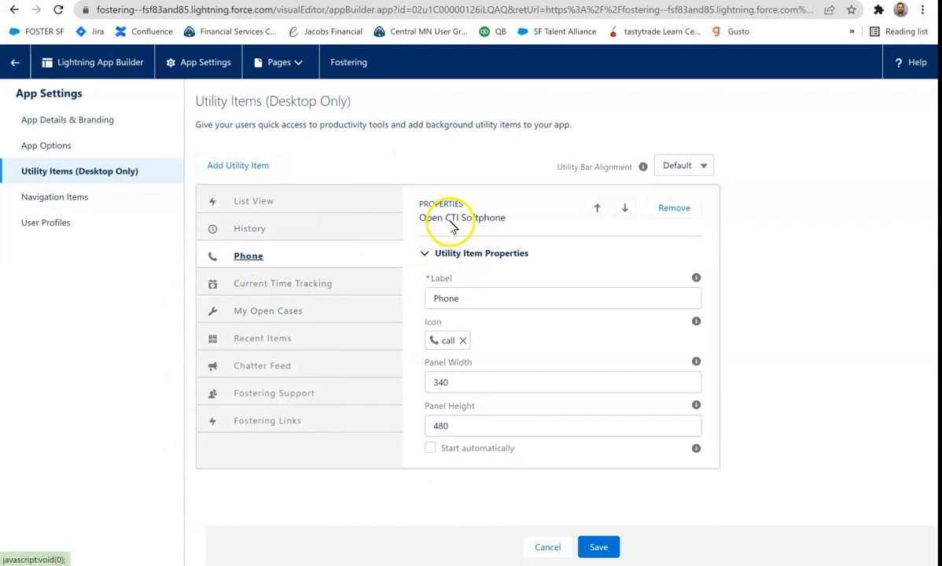
mouse_move(453, 232)
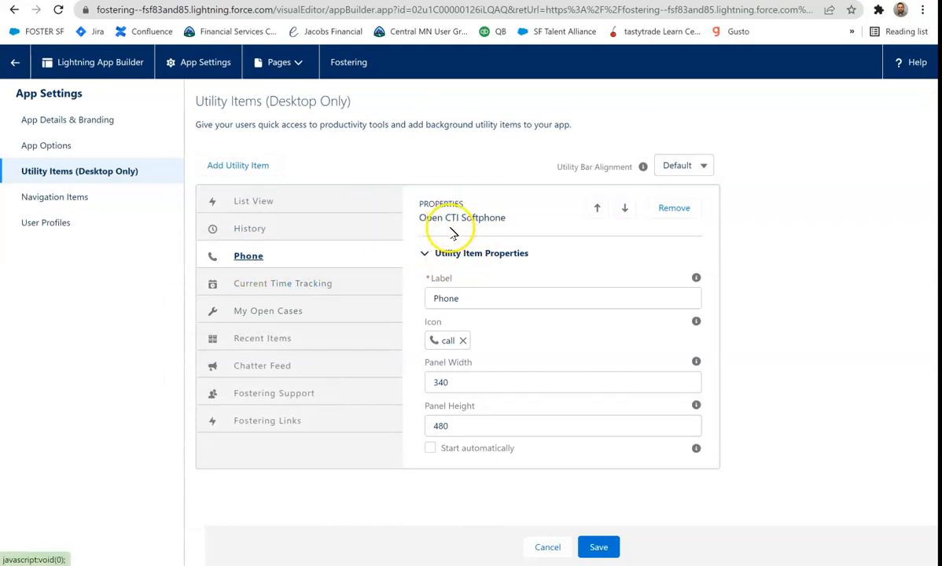
mouse_move(401, 220)
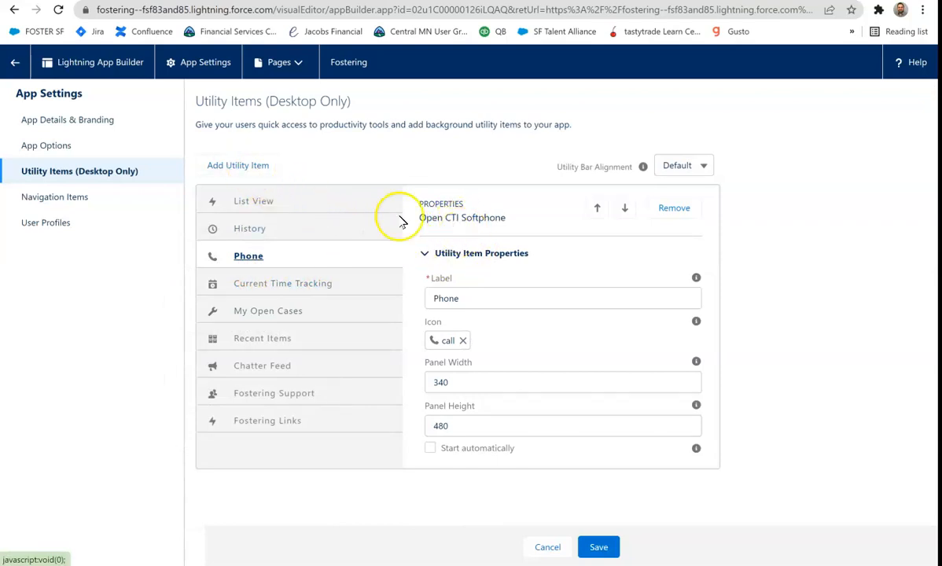
click(238, 165)
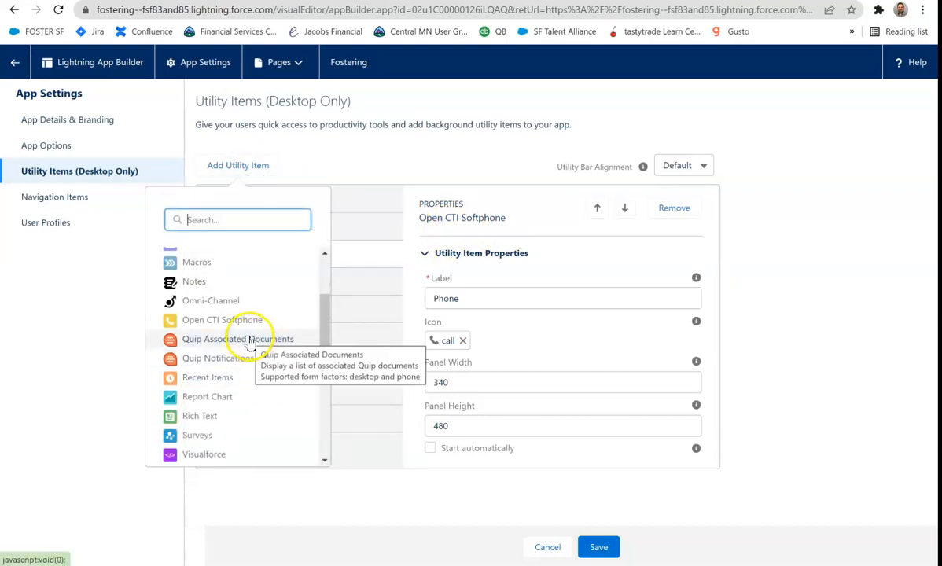
mouse_move(251, 358)
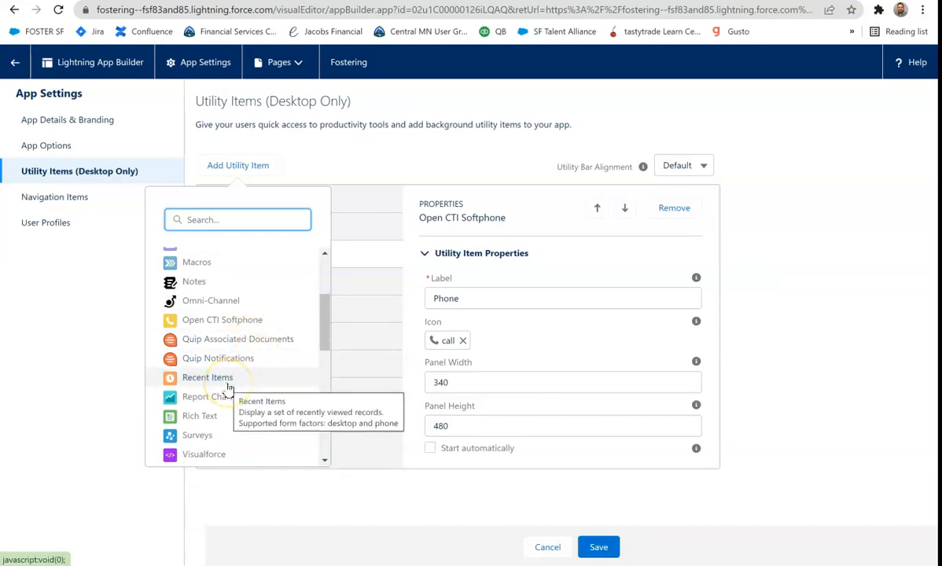
mouse_move(323, 325)
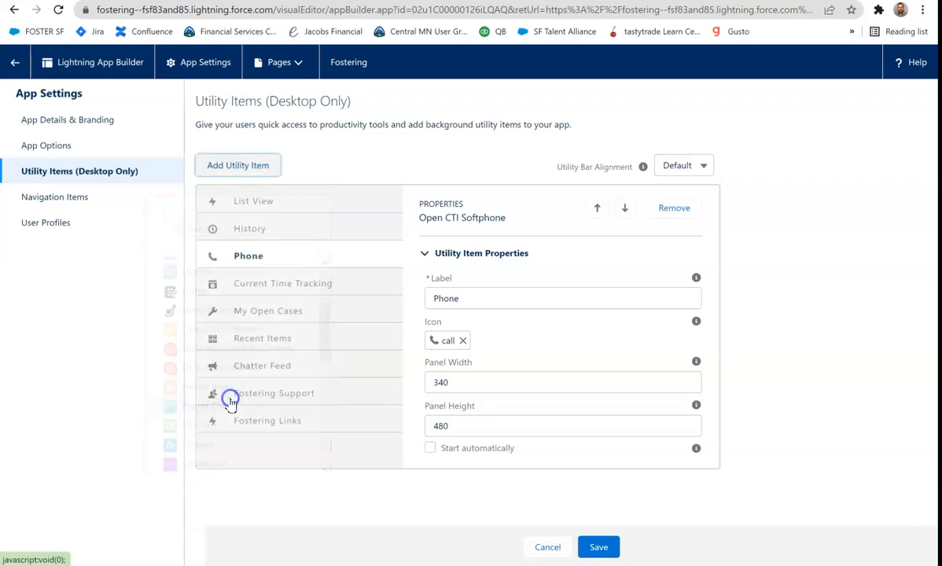
- Add a Report Chart utility showing the Accounts Created by IV by Account Owner report
click(237, 165)
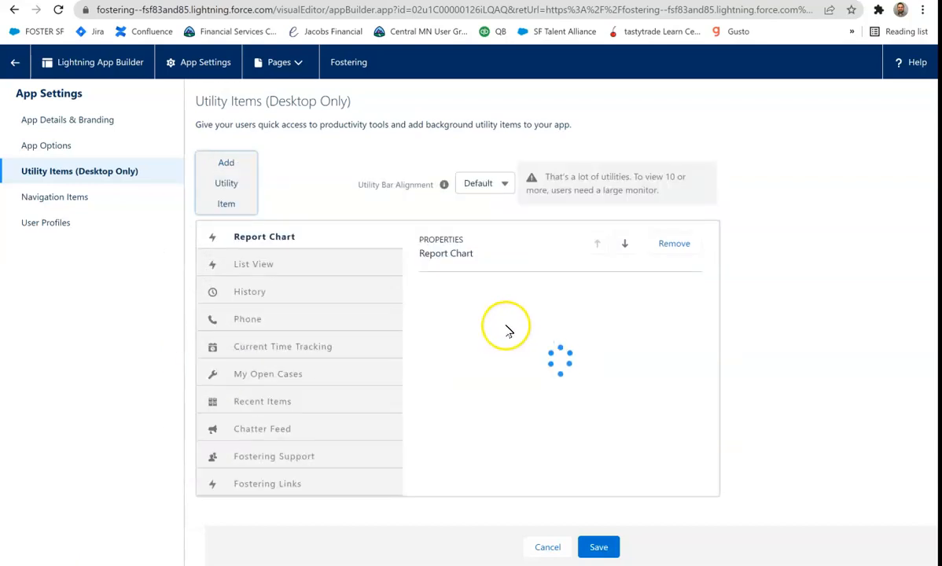
scroll(down, 3)
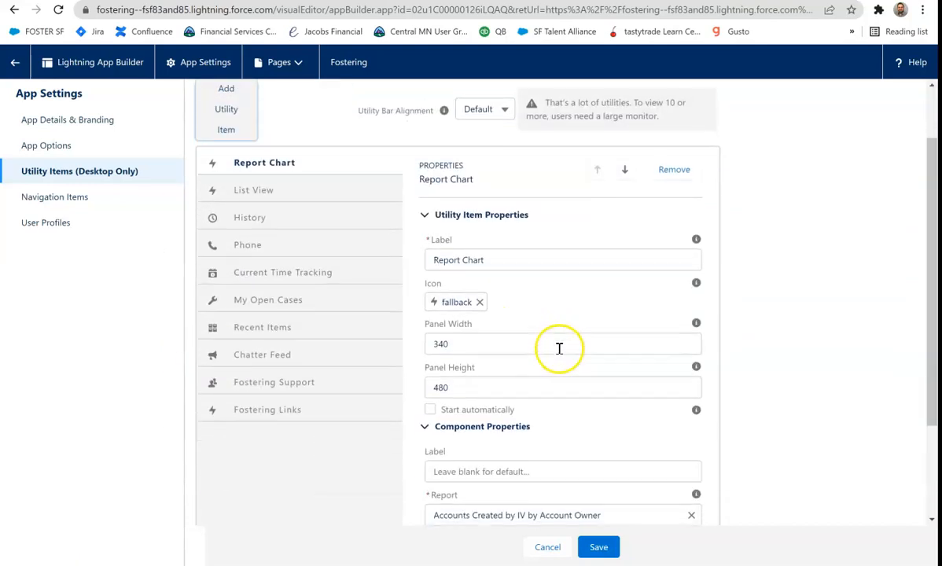
scroll(down, 3)
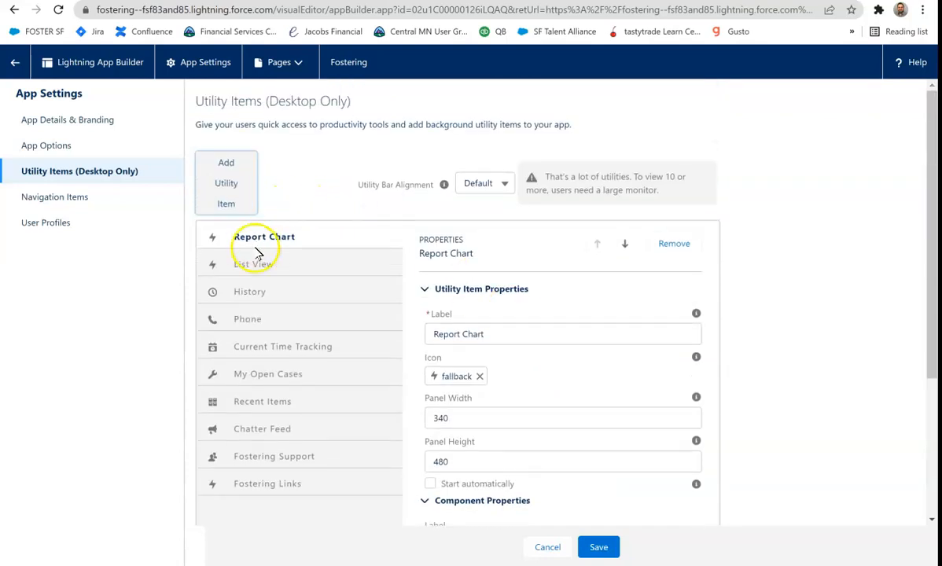
- Add a Rich Text utility from the Standard components, placing it above Report Chart
click(227, 183)
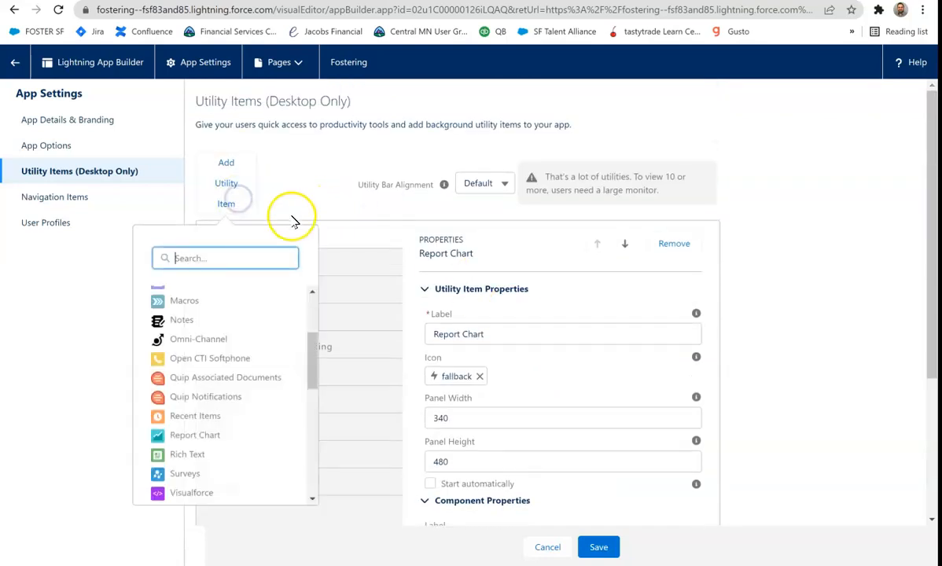
scroll(down, 3)
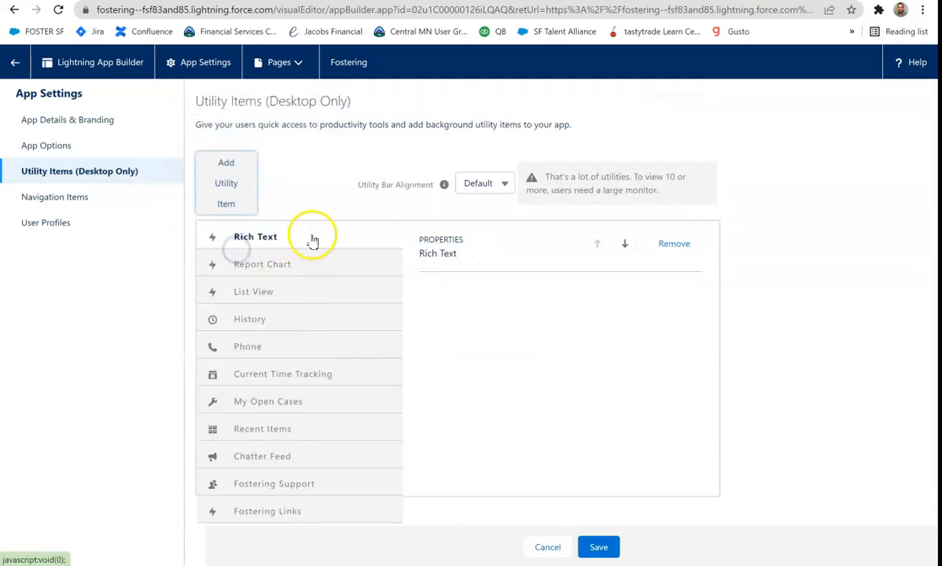
click(254, 236)
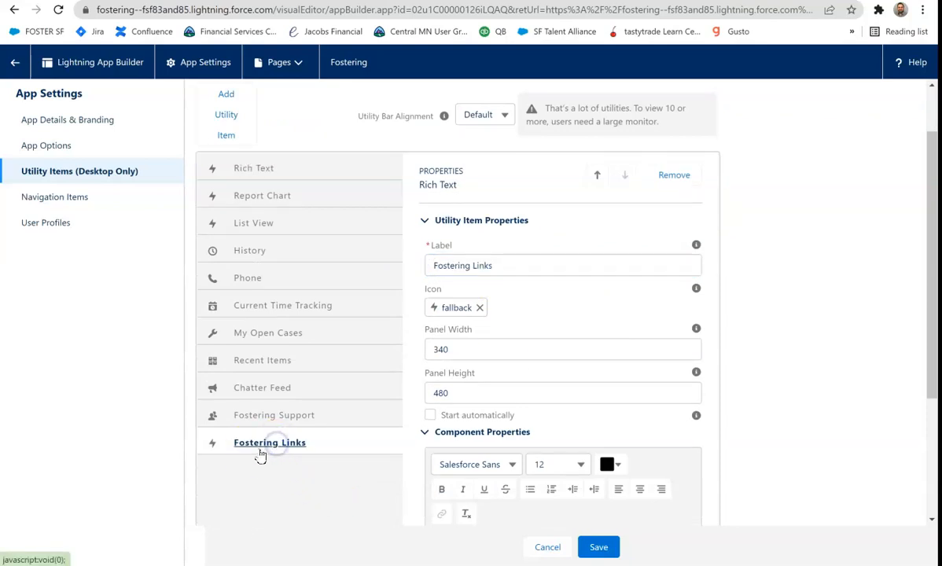
scroll(down, 3)
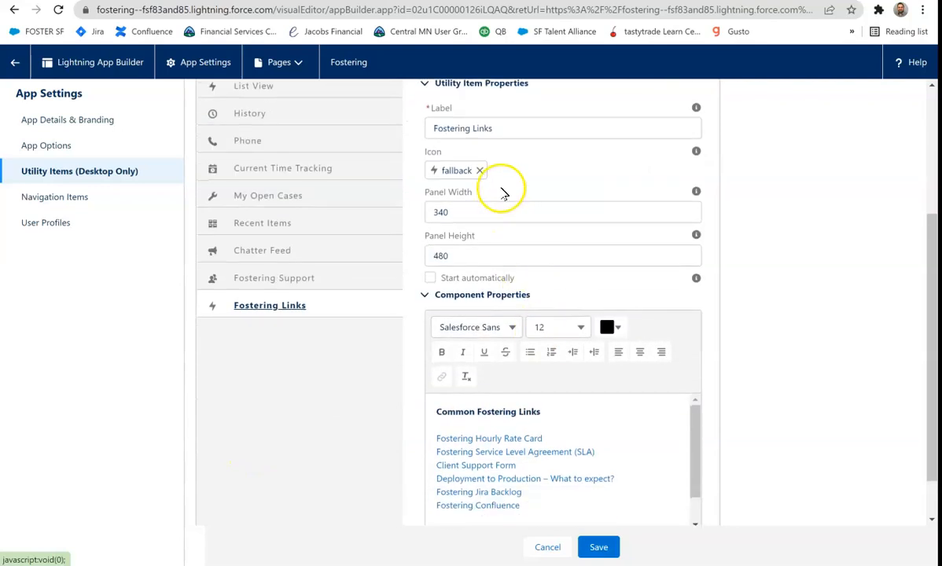
mouse_move(441, 160)
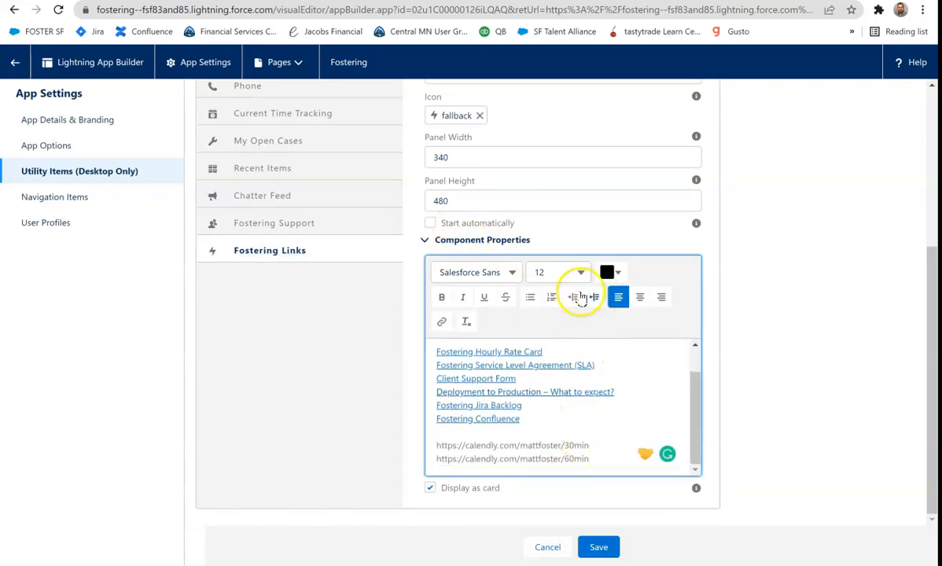
click(440, 320)
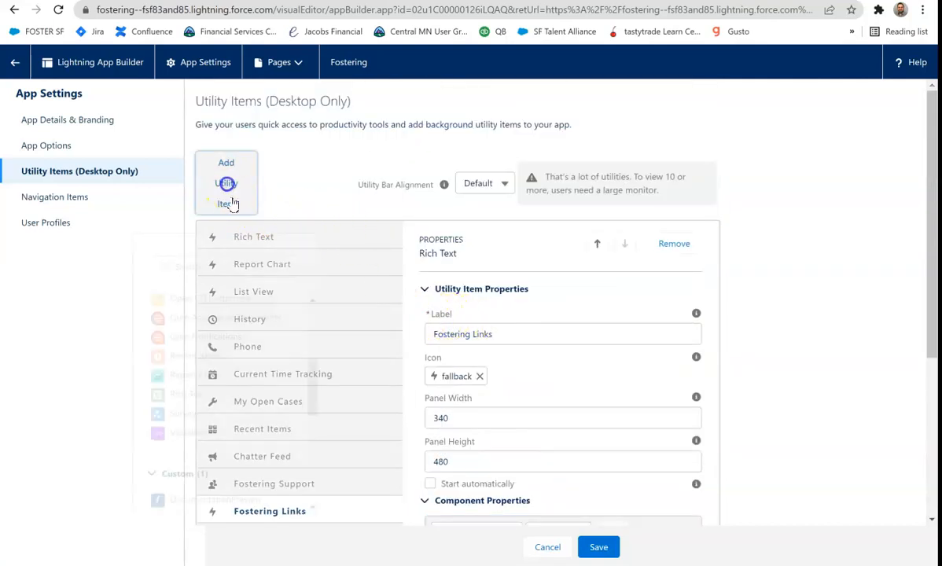
click(227, 182)
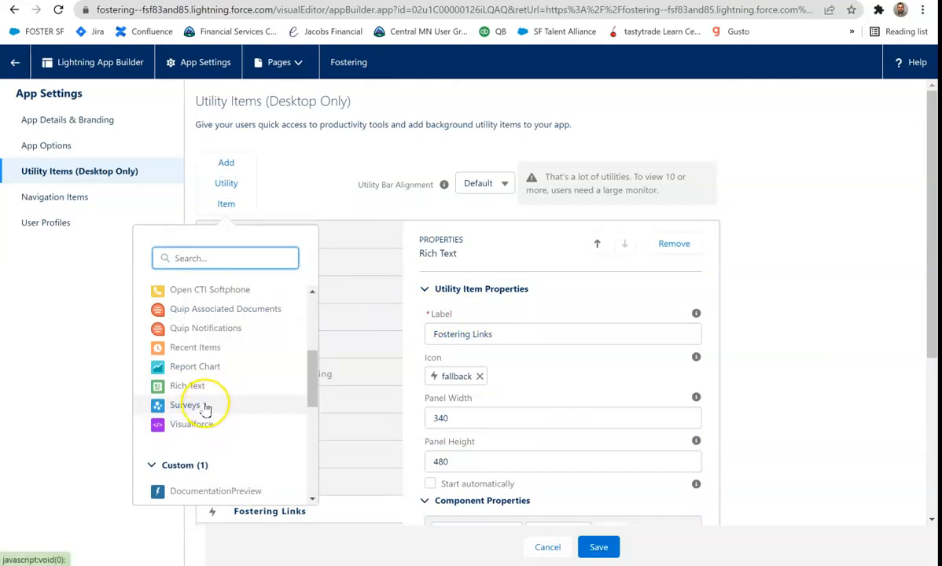
mouse_move(207, 418)
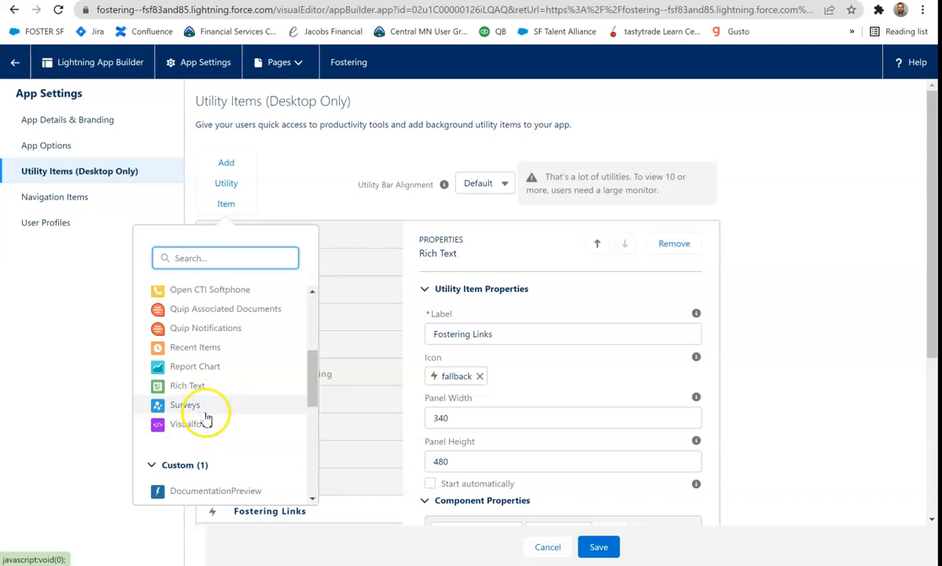
mouse_move(192, 424)
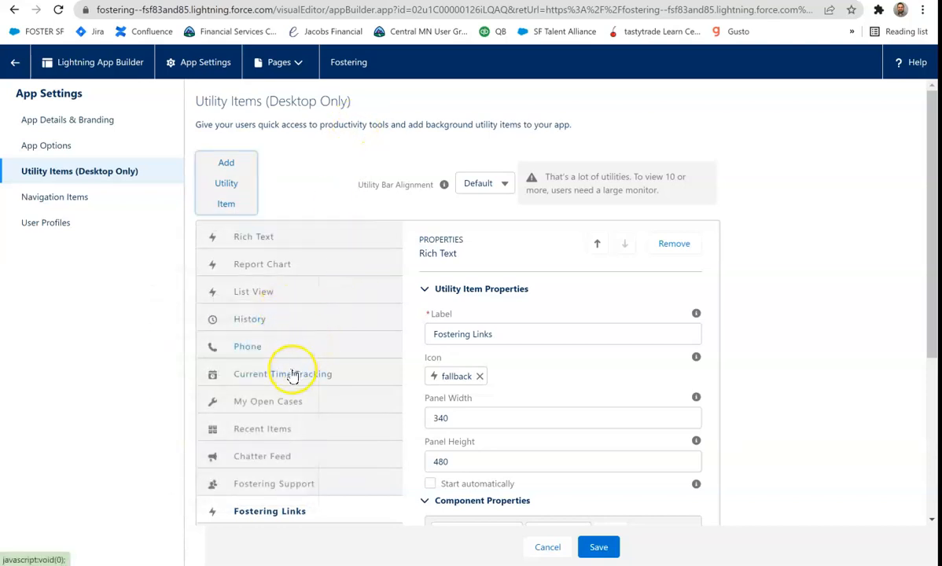
- Inspect Current Time Tracking's Visualforce properties using the FLLC_StandardTimeTrack page
click(283, 374)
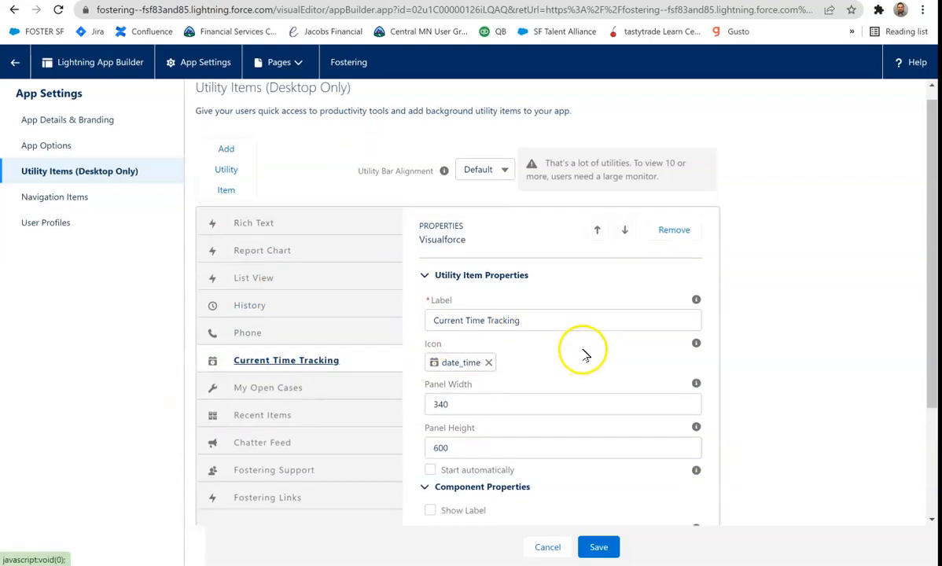
scroll(down, 3)
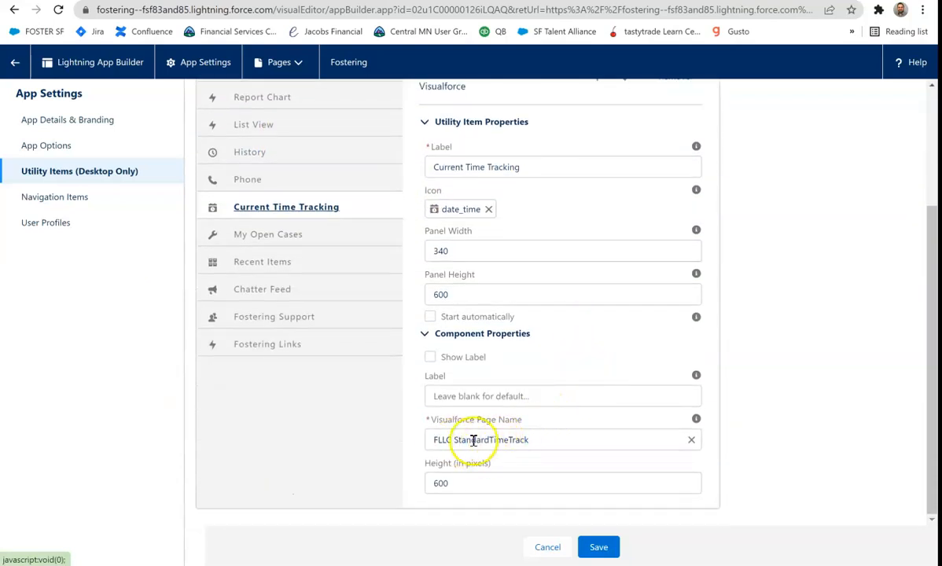
mouse_move(455, 464)
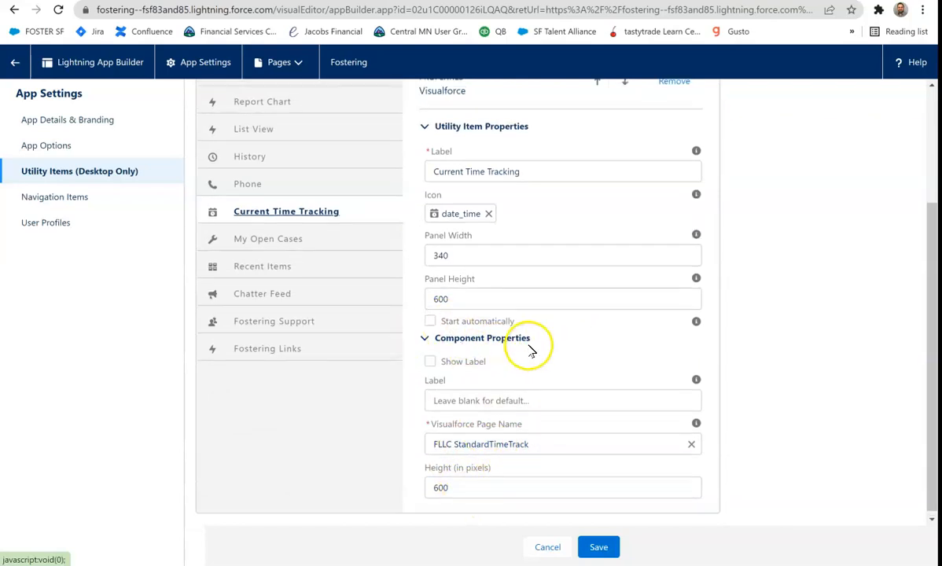
- Reopen Add Utility Item and scroll to the Custom – Managed components such as DocuSign Sending
click(226, 182)
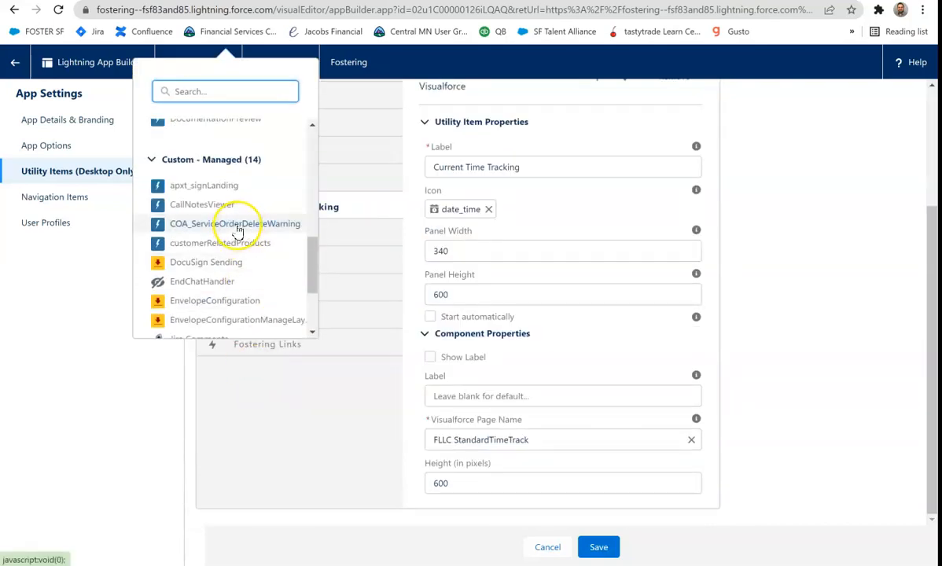
scroll(down, 3)
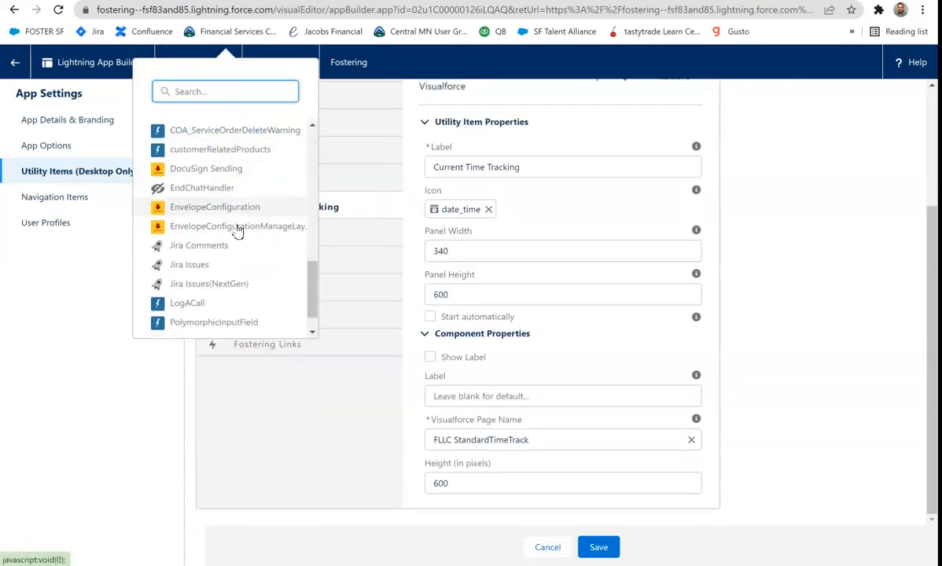